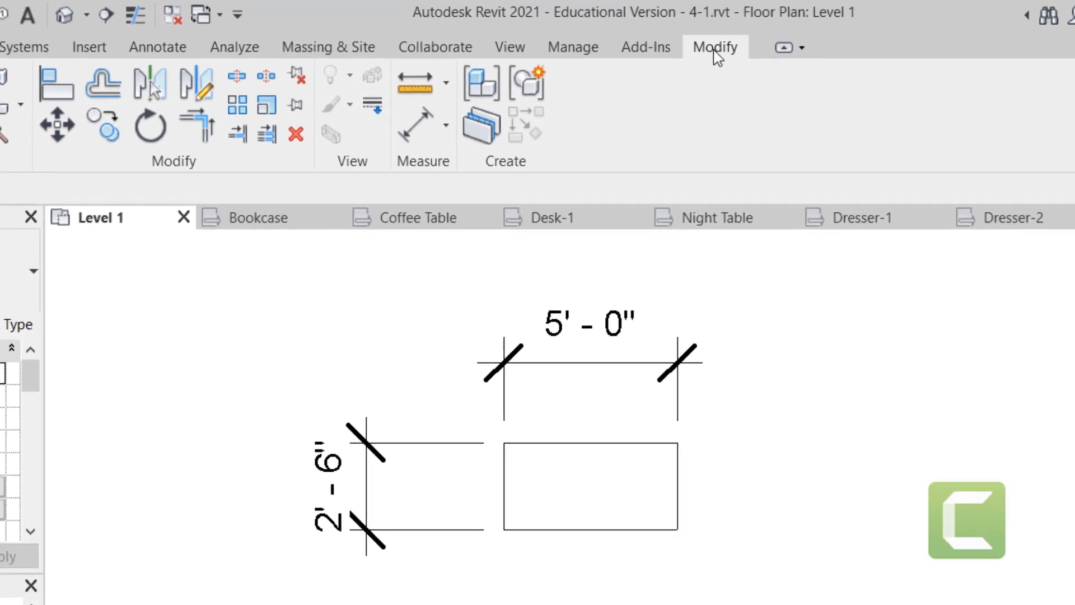
{"action": "mouse_move", "coordinate": [181, 190]}
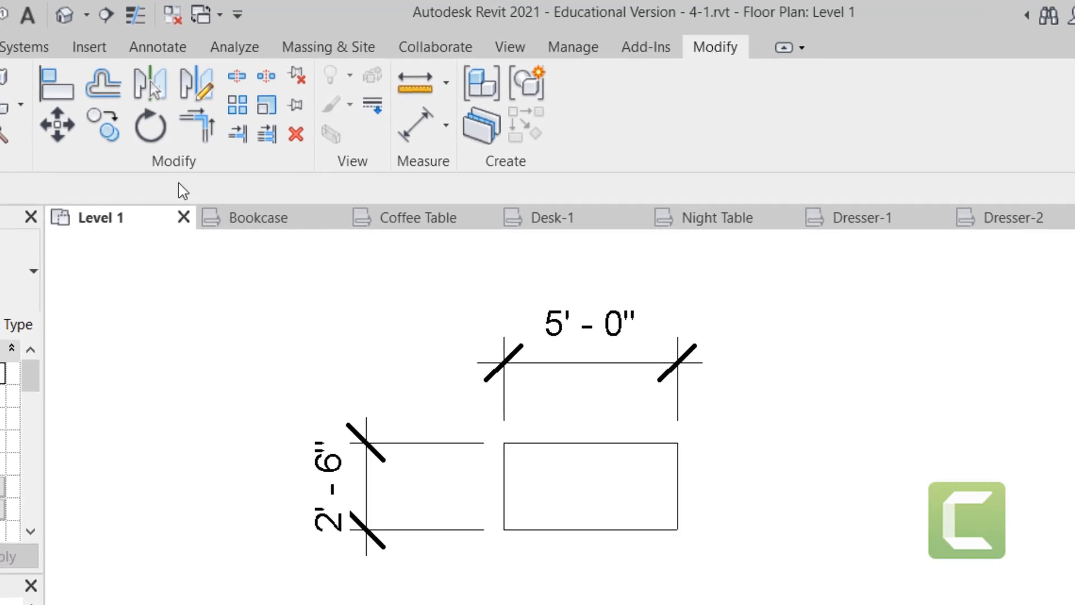
{"action": "mouse_move", "coordinate": [230, 103]}
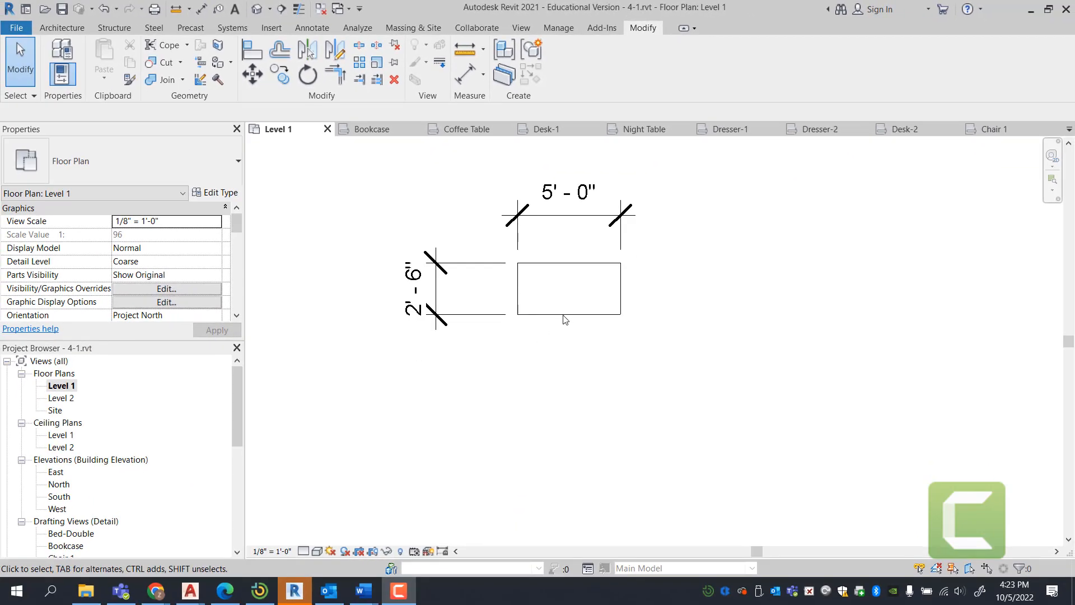
- Select the desk and start an Array from its top-left corner
{"action": "left_click", "coordinate": [568, 288]}
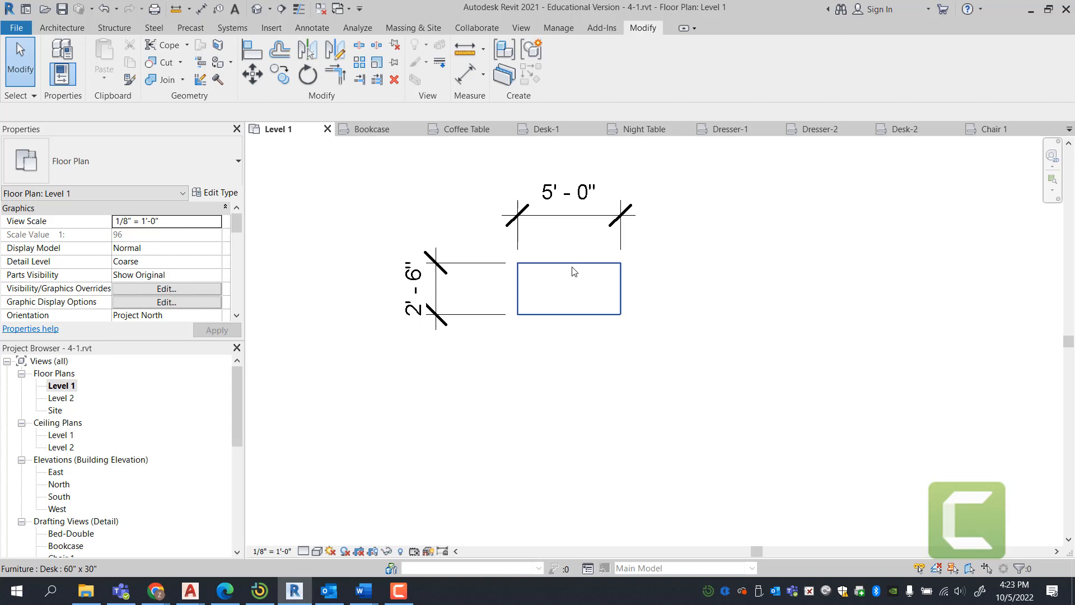
{"action": "left_click", "coordinate": [568, 288]}
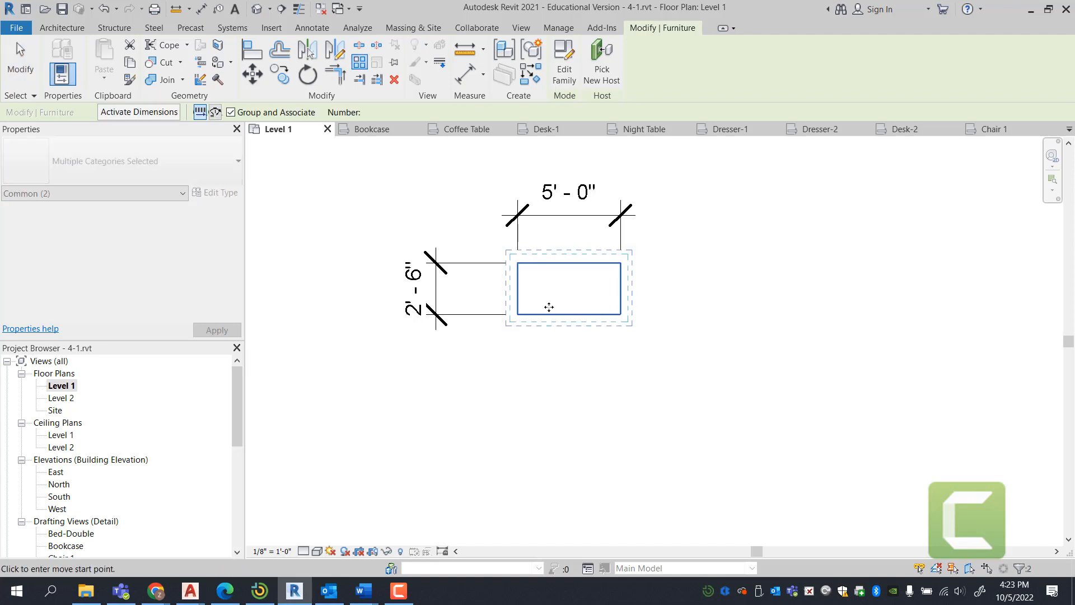
{"action": "left_click", "coordinate": [200, 112]}
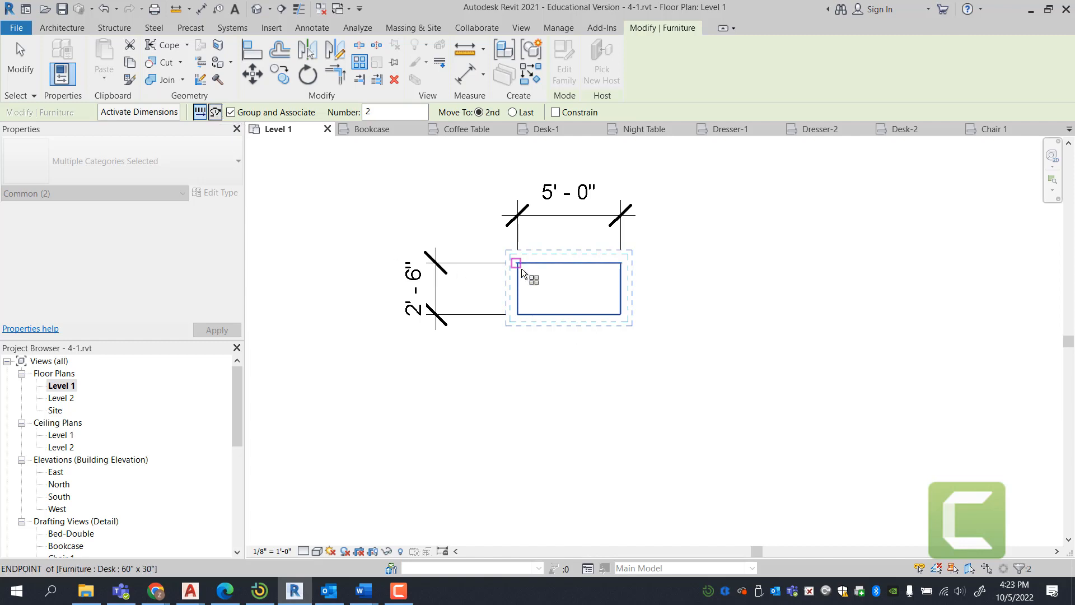
{"action": "mouse_move", "coordinate": [525, 275]}
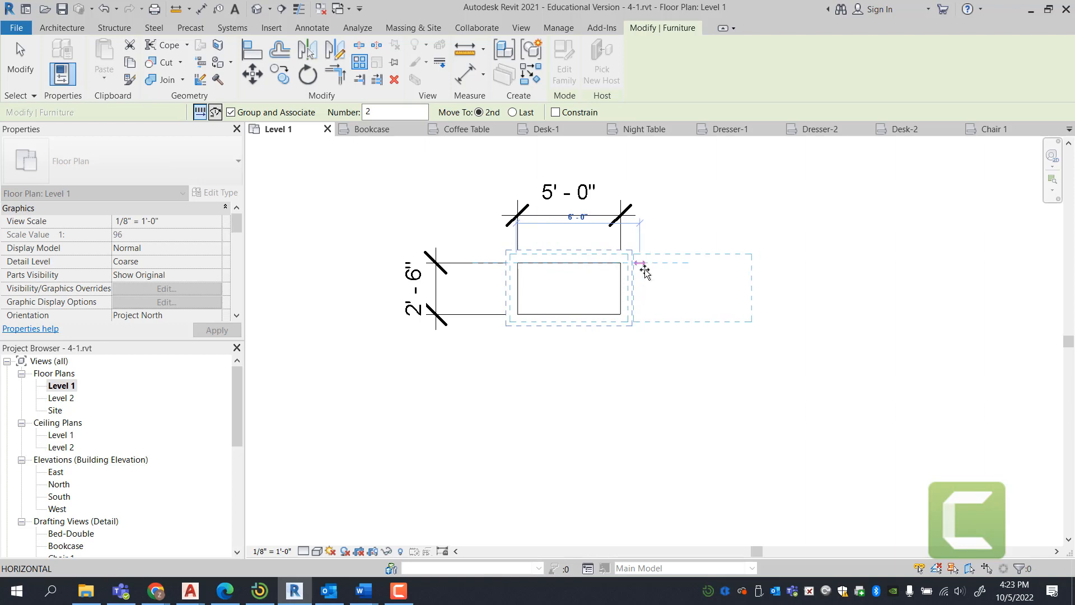
{"action": "mouse_move", "coordinate": [643, 266]}
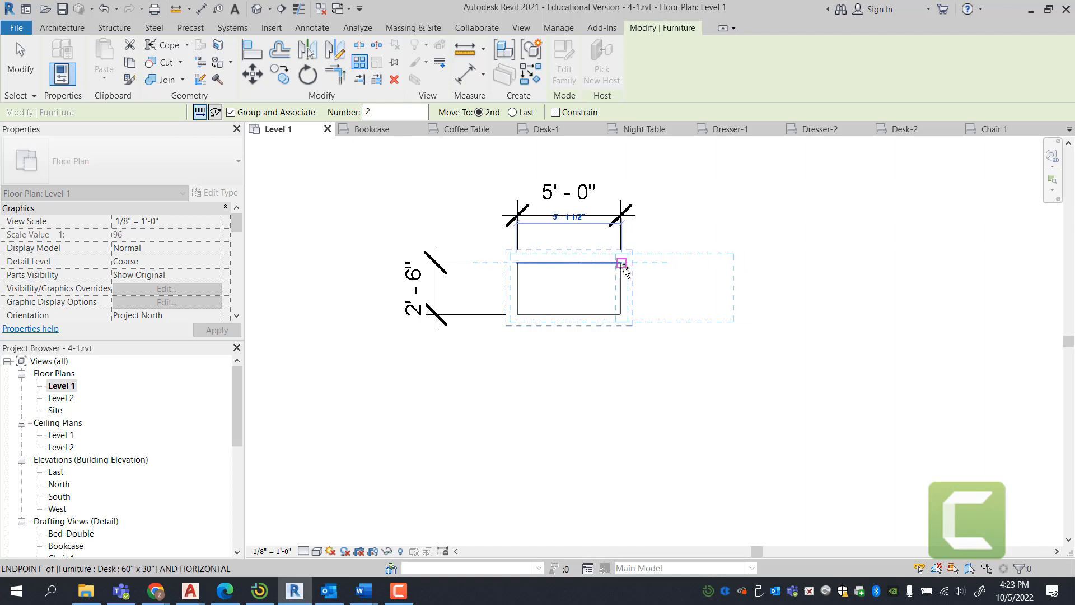
{"action": "mouse_move", "coordinate": [622, 266]}
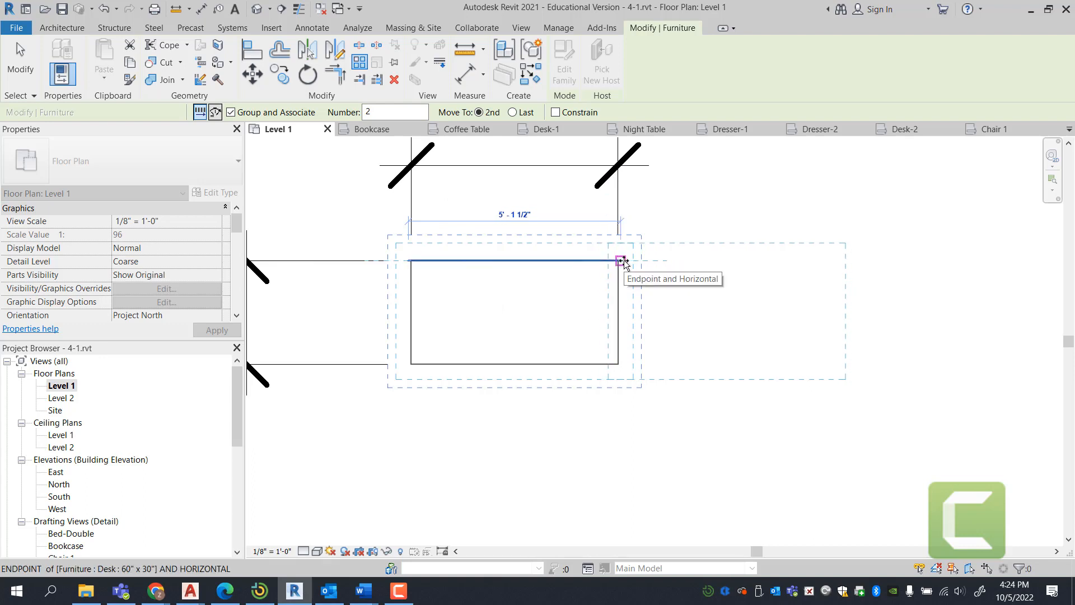
- Set the spacing at the desk's top-right corner for a row of 15 touching desks
{"action": "left_click", "coordinate": [621, 260]}
{"action": "type", "text": "15"}
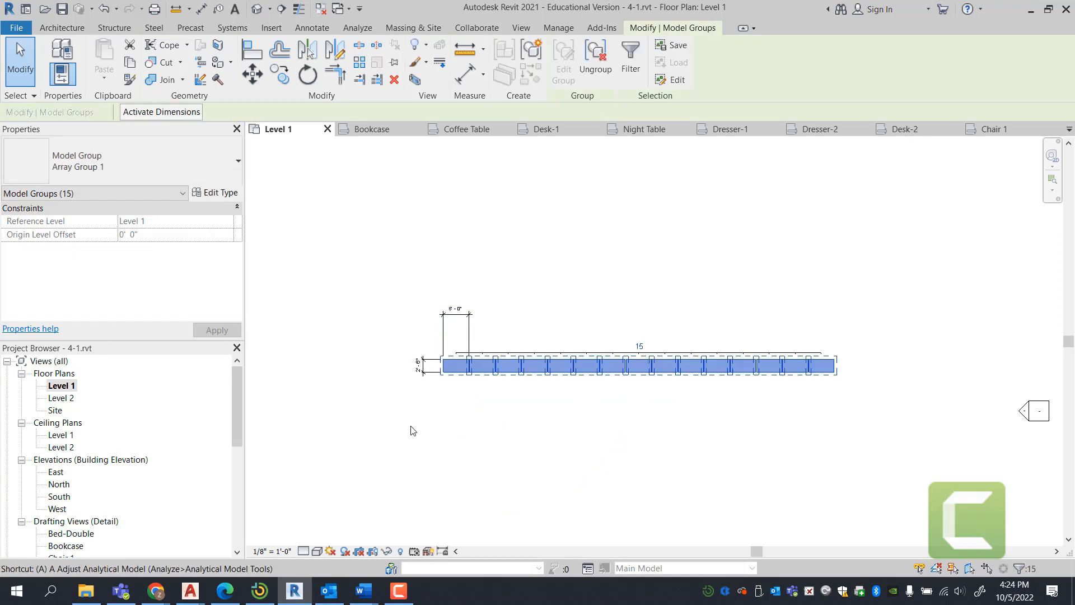
- Array the desk row group vertically with the count set to 4 rows
{"action": "left_click", "coordinate": [360, 61]}
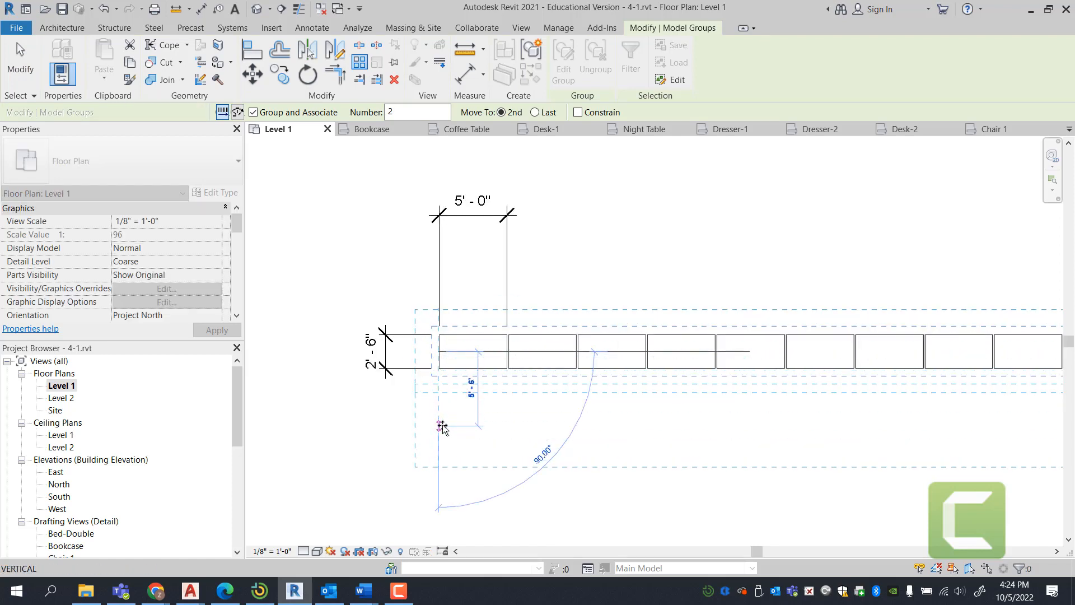
{"action": "mouse_move", "coordinate": [440, 434]}
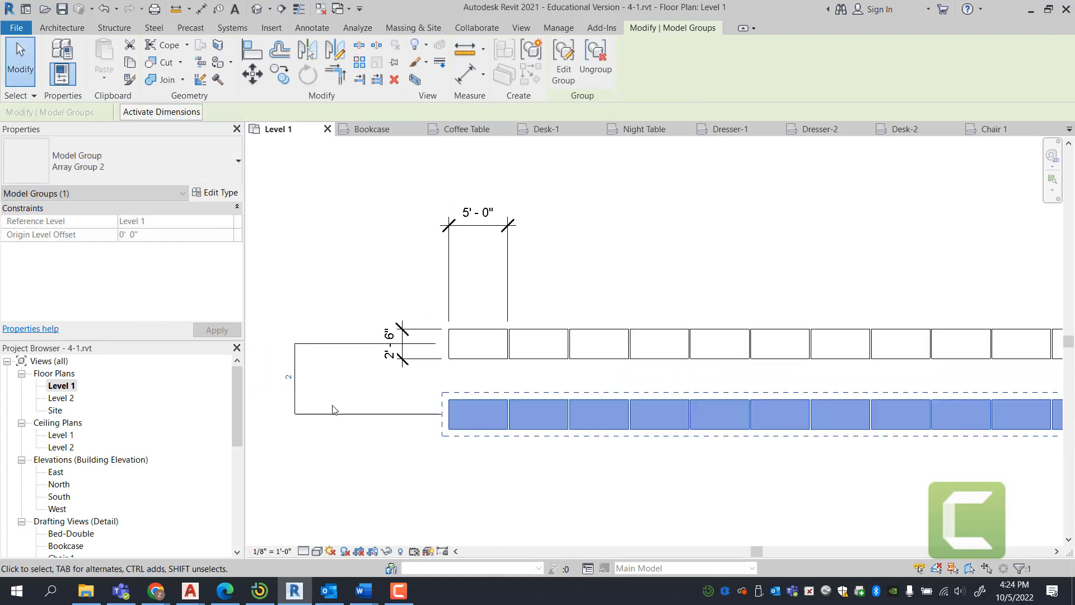
{"action": "left_click", "coordinate": [288, 376]}
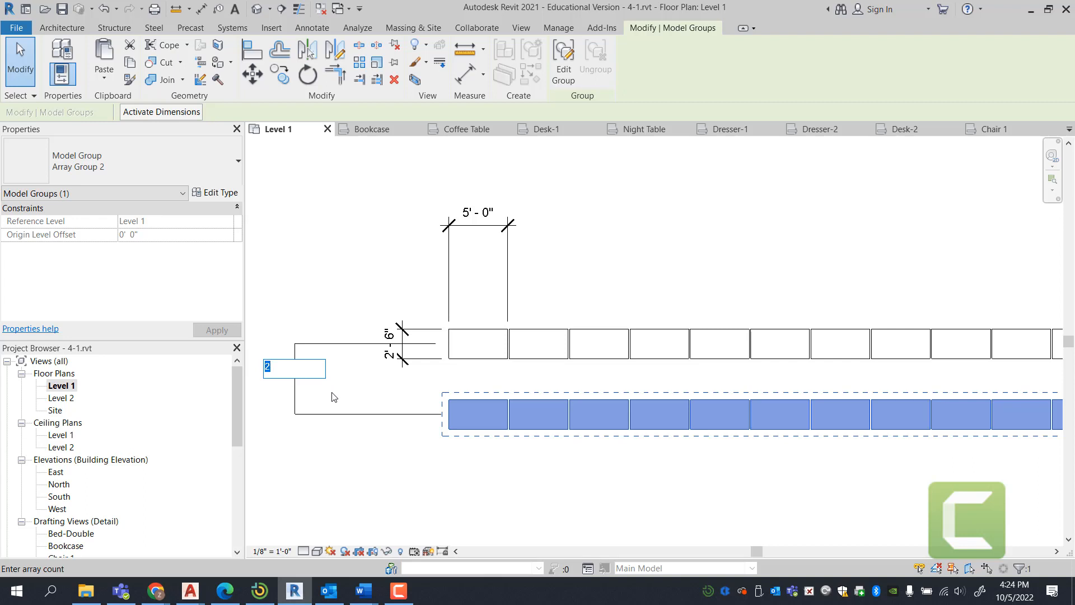
{"action": "type", "text": "4"}
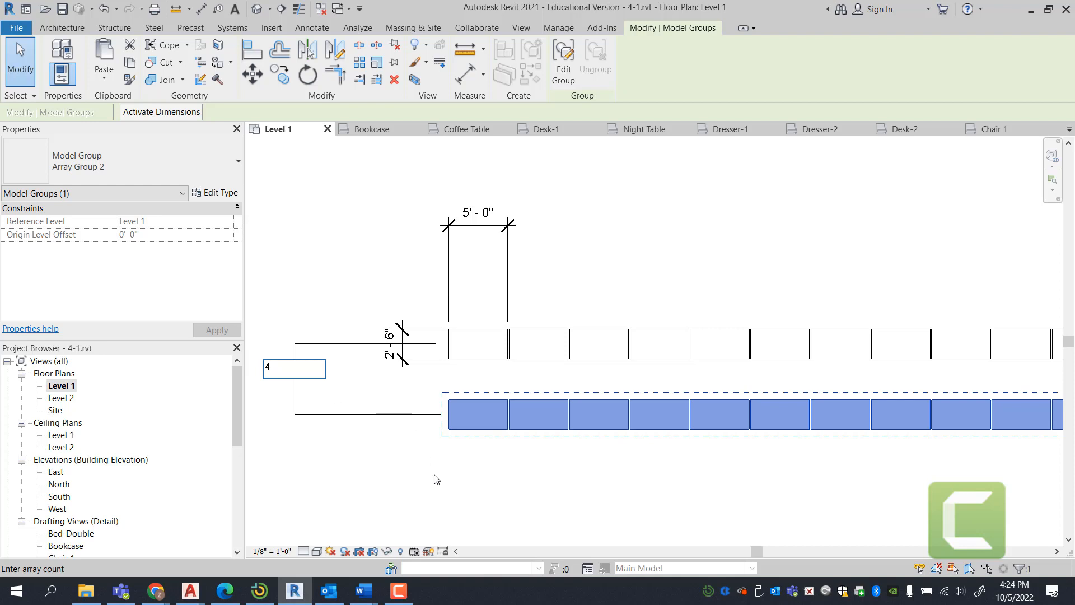
{"action": "key", "text": "Return"}
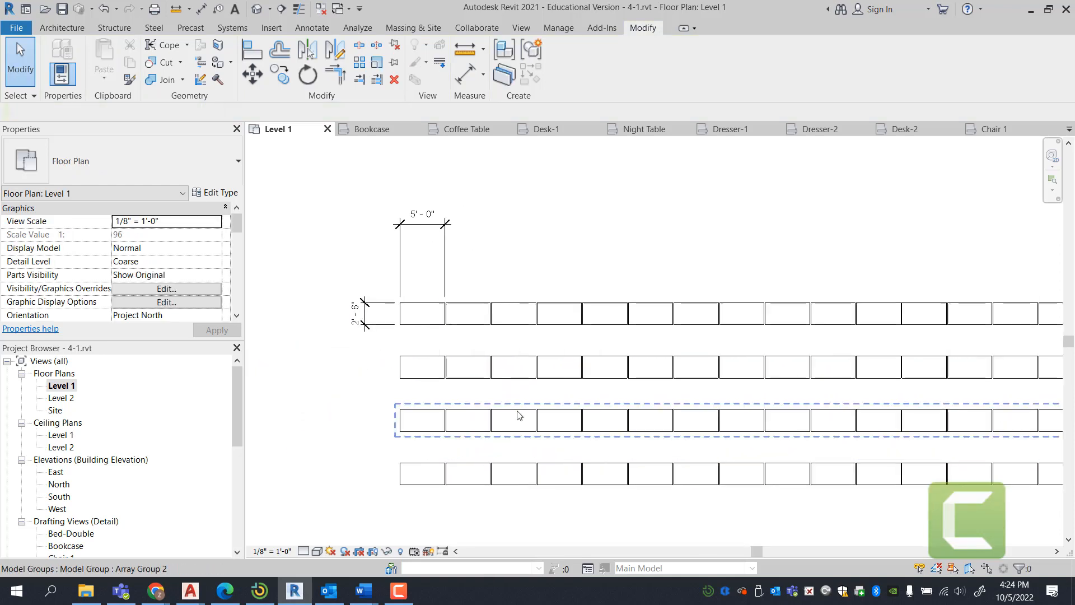
- Edit the row group to delete the fifth desk, gapping all four rows
{"action": "left_click", "coordinate": [514, 420]}
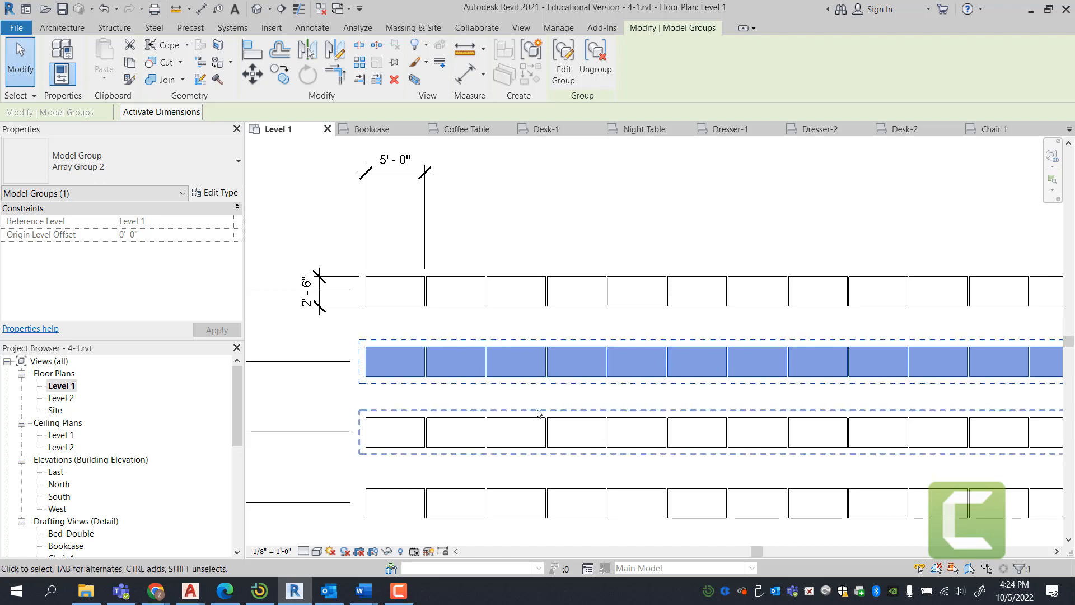
{"action": "left_click", "coordinate": [563, 60]}
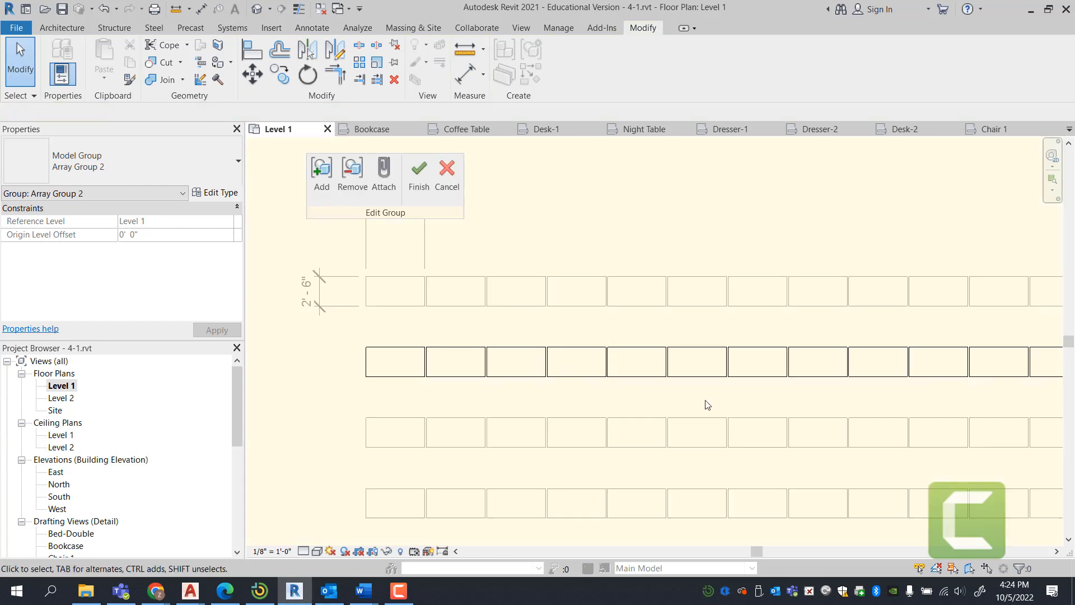
{"action": "left_click", "coordinate": [577, 361]}
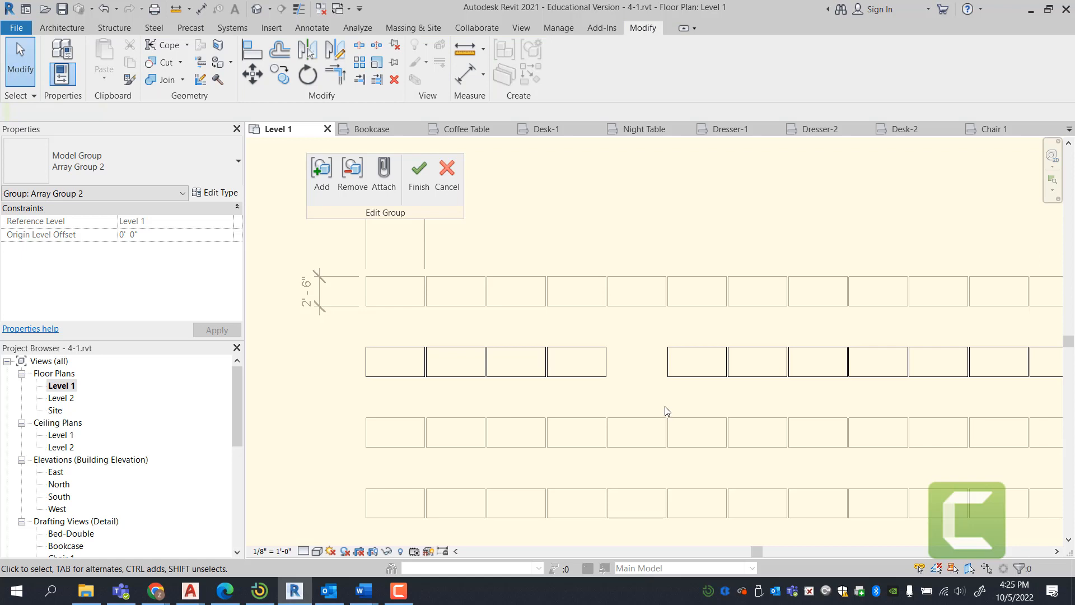
{"action": "left_click", "coordinate": [419, 172]}
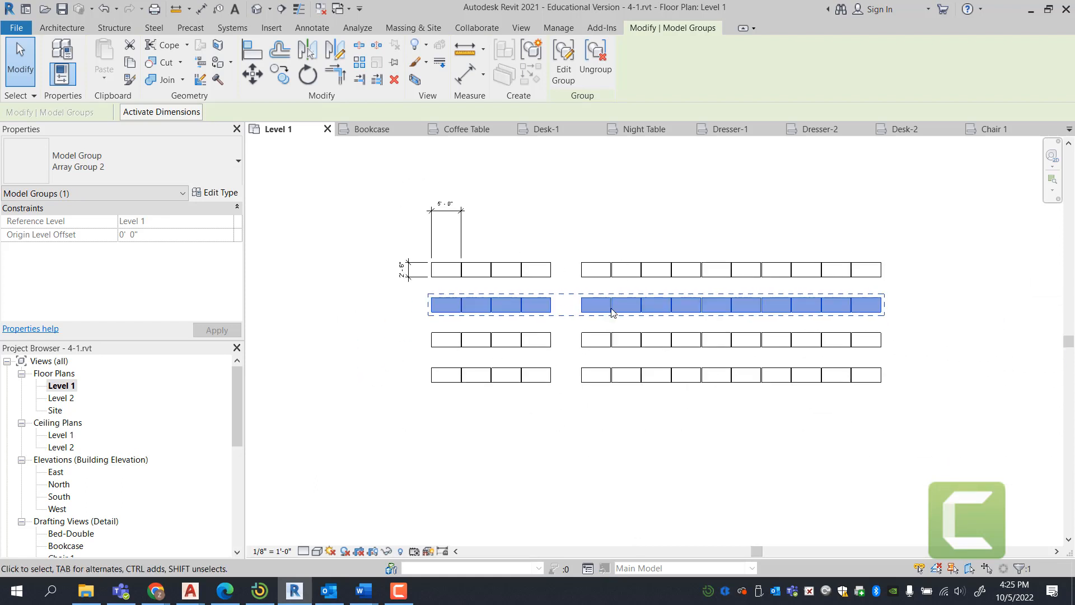
{"action": "mouse_move", "coordinate": [578, 469]}
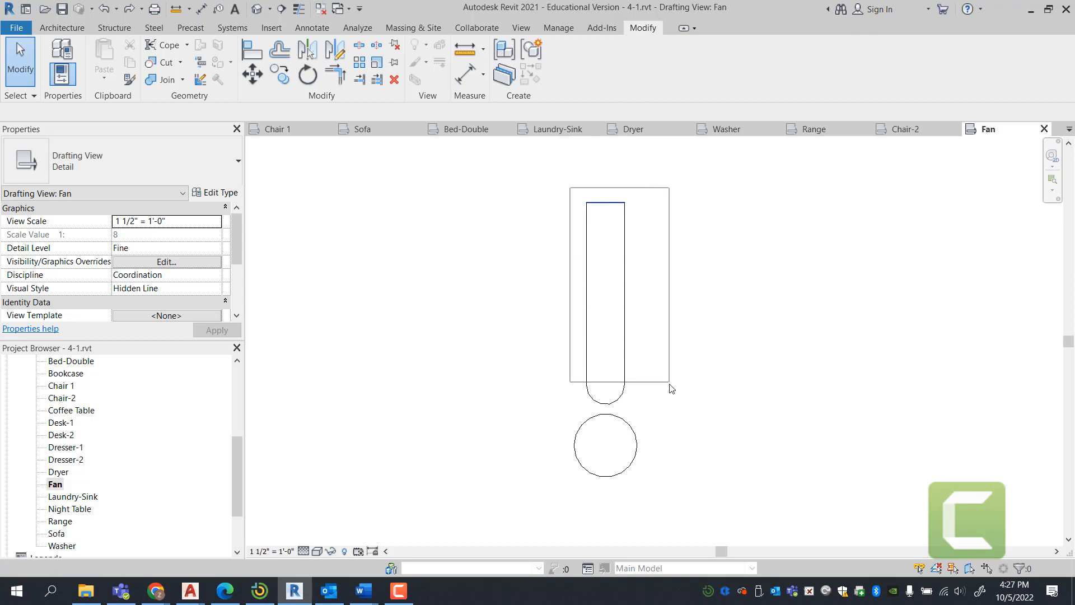
- Start a radial array of the blade with its rotation centre moved to the hub's centre
{"action": "left_click", "coordinate": [607, 295]}
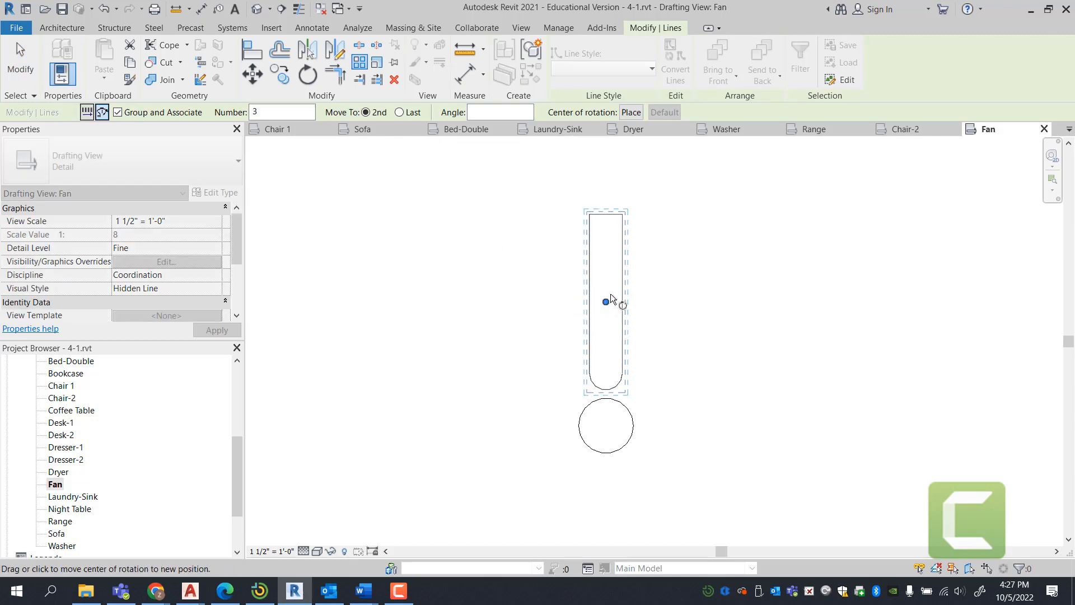
{"action": "left_click", "coordinate": [606, 426]}
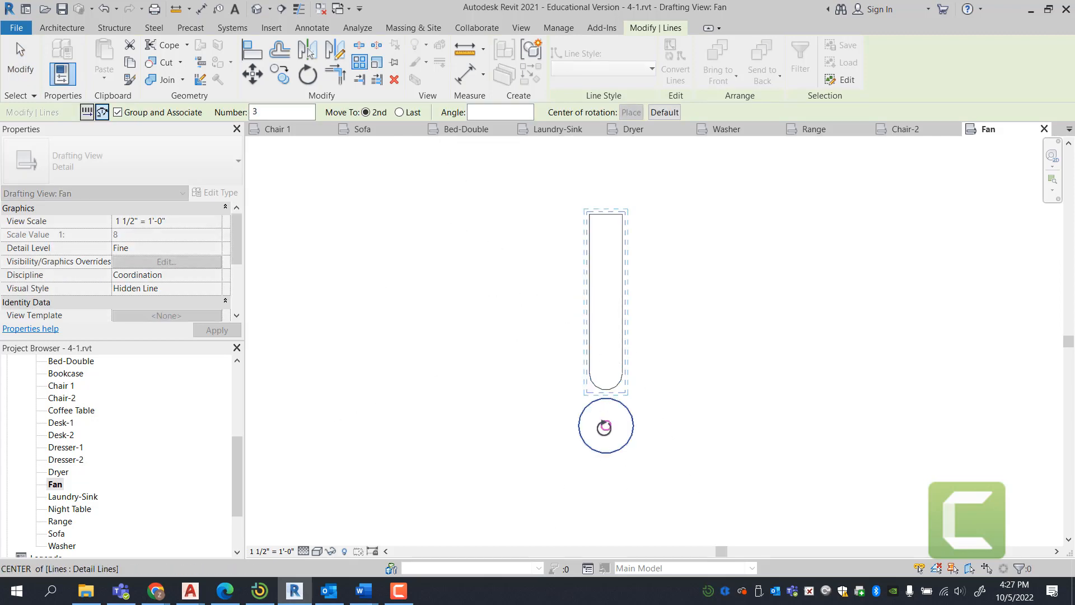
{"action": "mouse_move", "coordinate": [606, 426]}
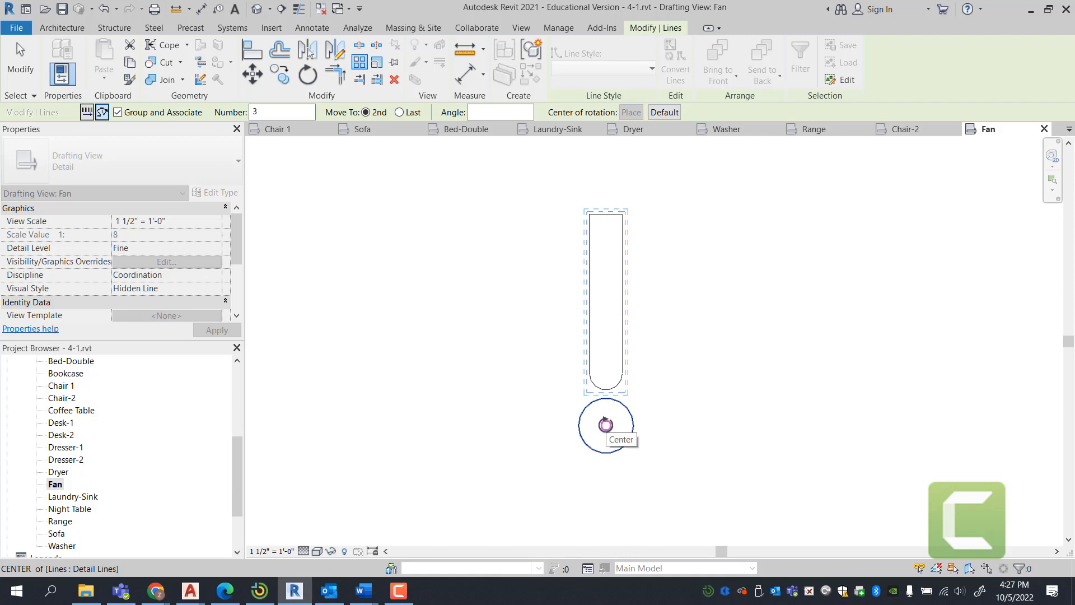
{"action": "left_click", "coordinate": [605, 424]}
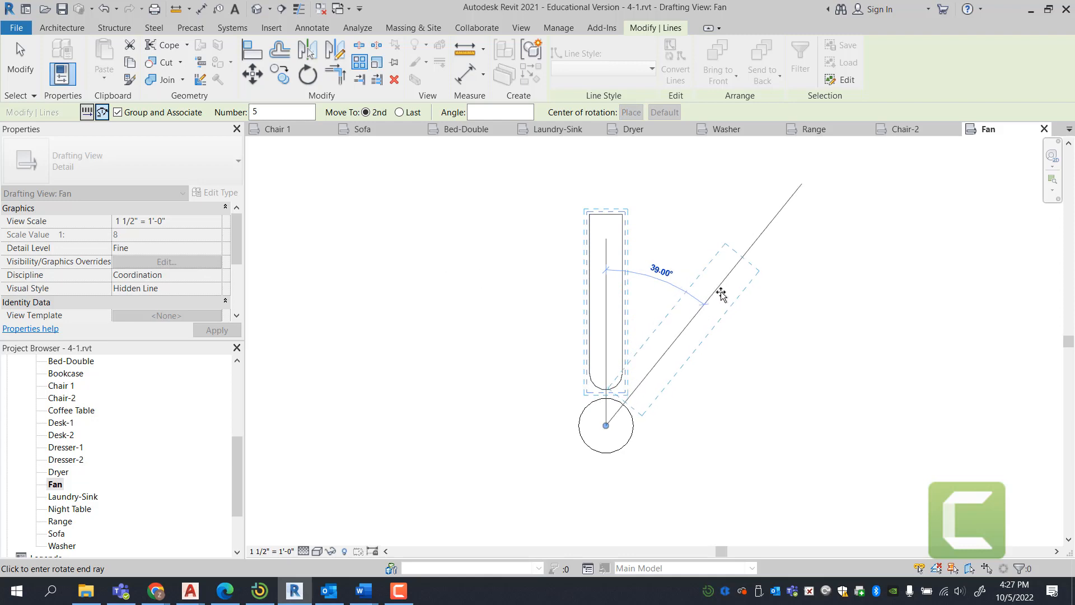
- Set the rotation end angle and confirm five blades around the hub
{"action": "left_click", "coordinate": [721, 296]}
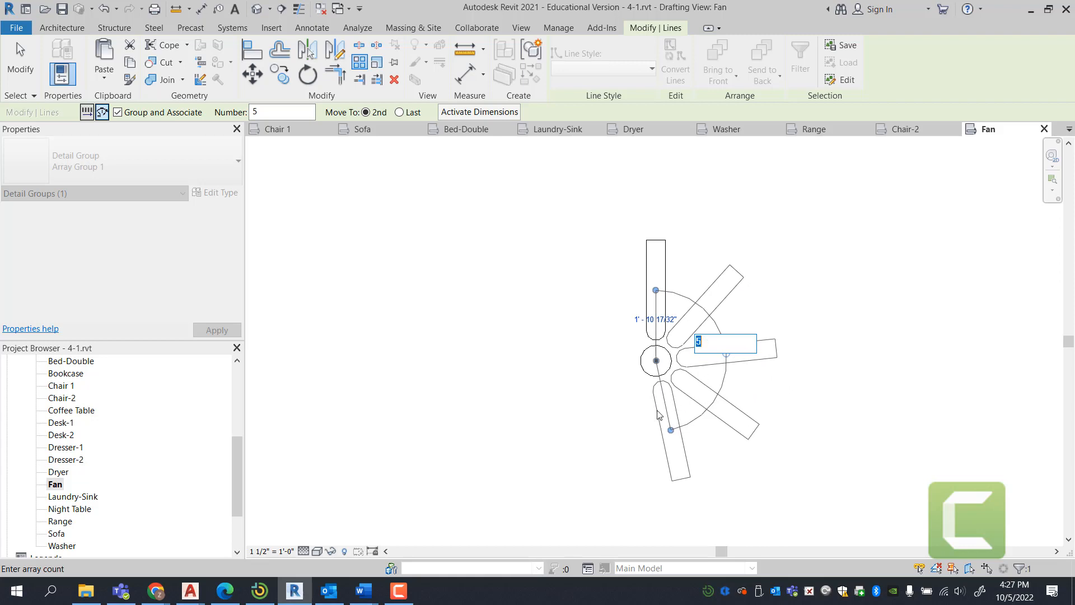
{"action": "mouse_move", "coordinate": [726, 367]}
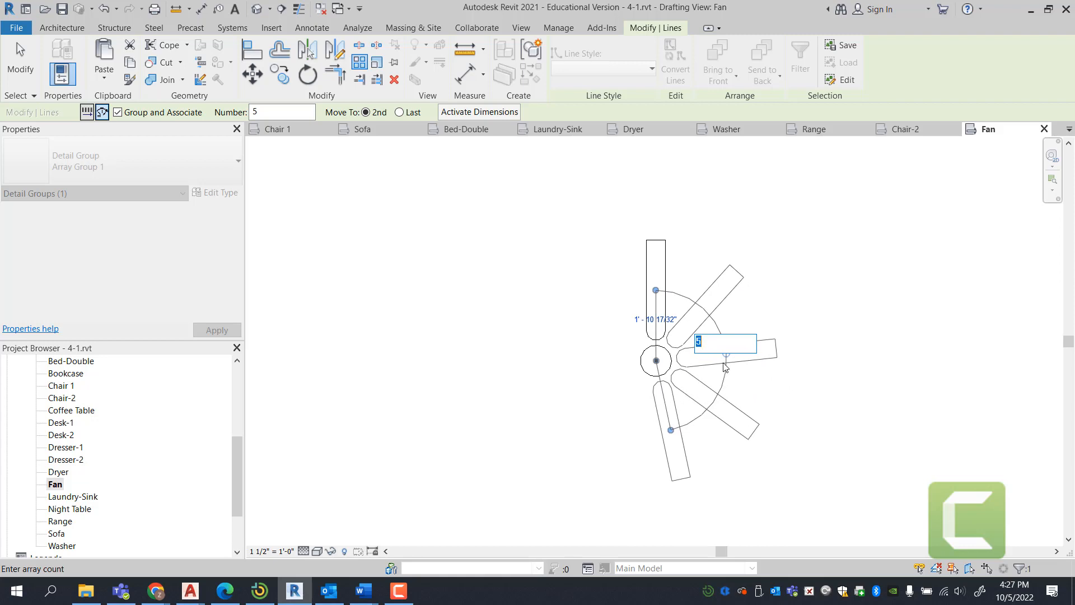
{"action": "key", "text": "Return"}
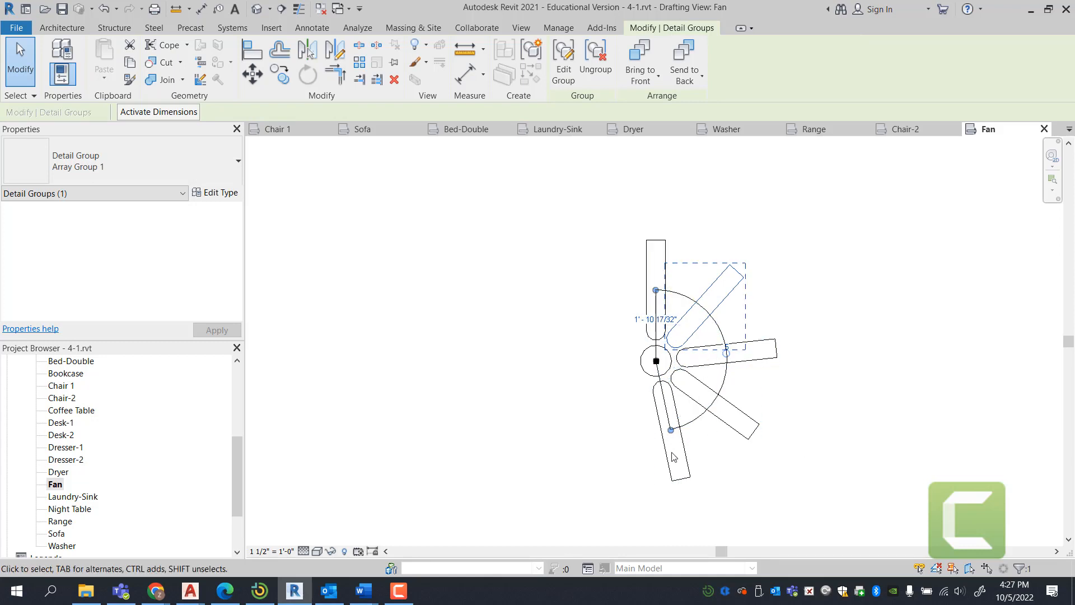
{"action": "mouse_move", "coordinate": [670, 430]}
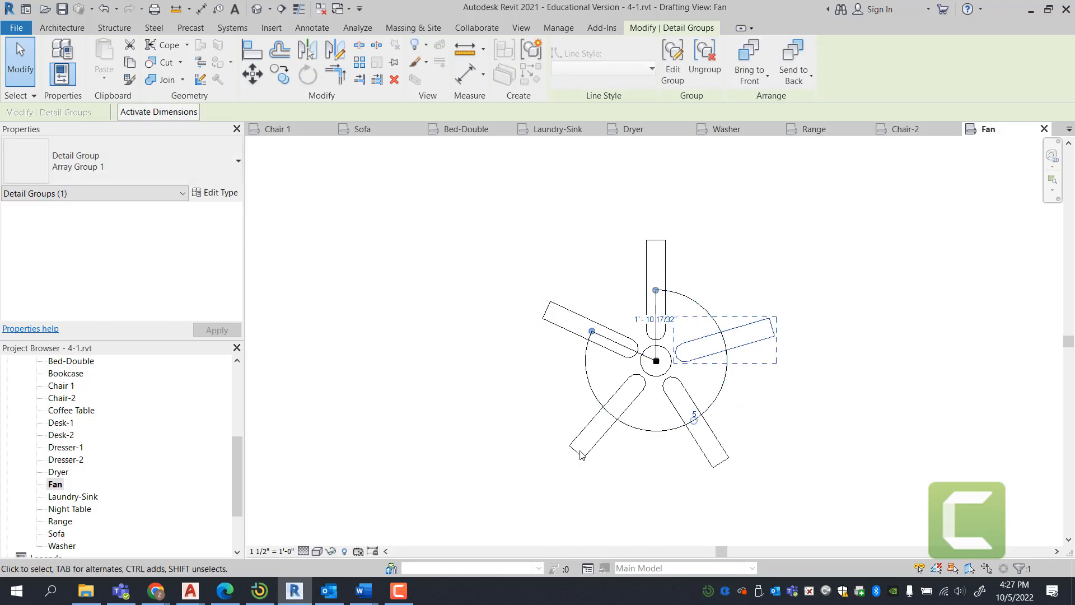
{"action": "left_click", "coordinate": [693, 418]}
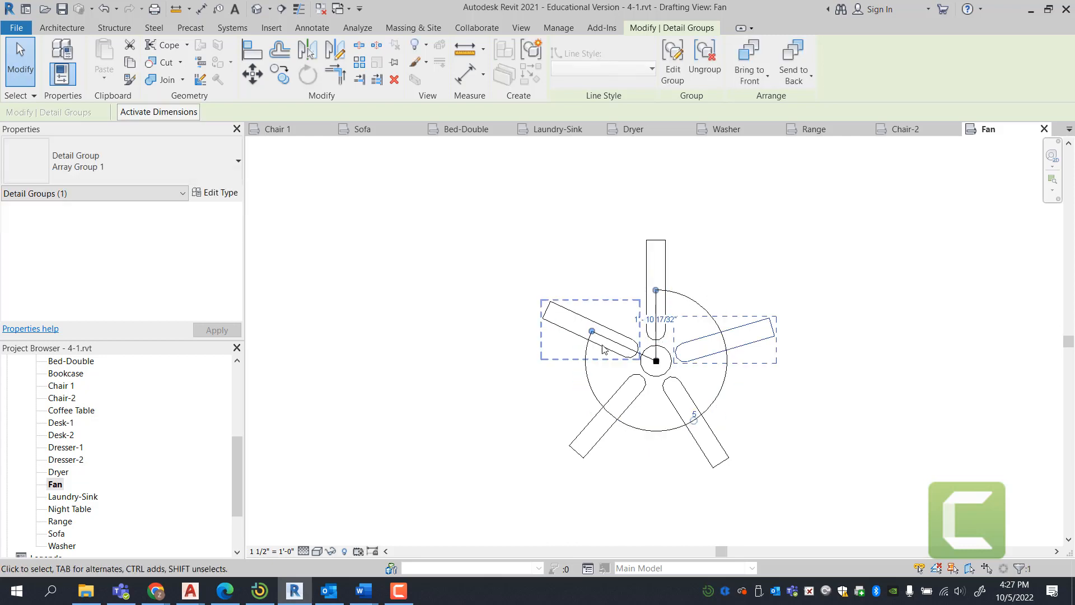
{"action": "left_click", "coordinate": [752, 422]}
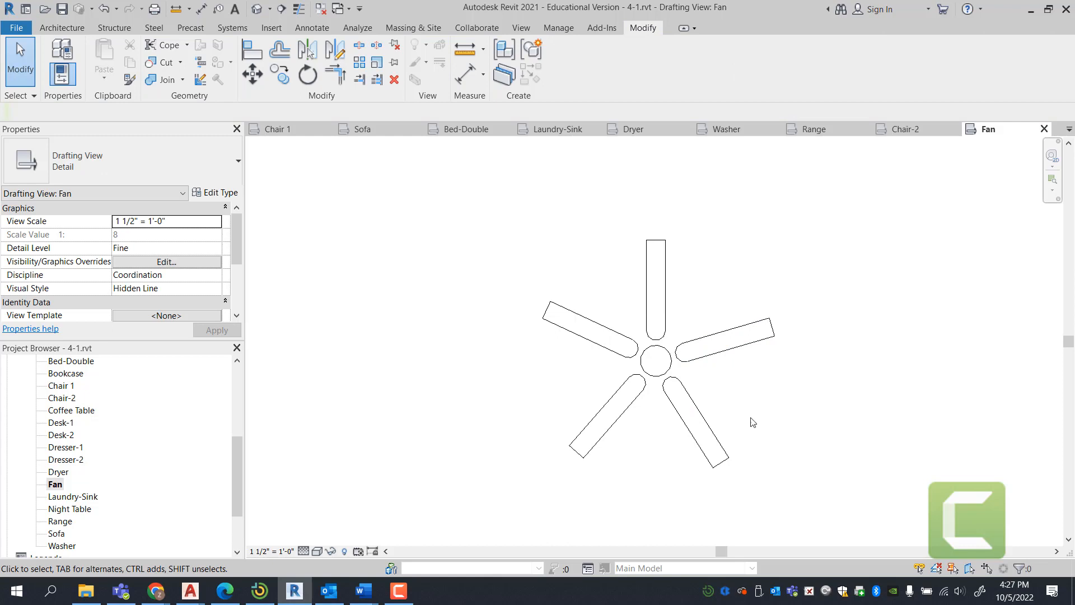
{"action": "mouse_move", "coordinate": [791, 389]}
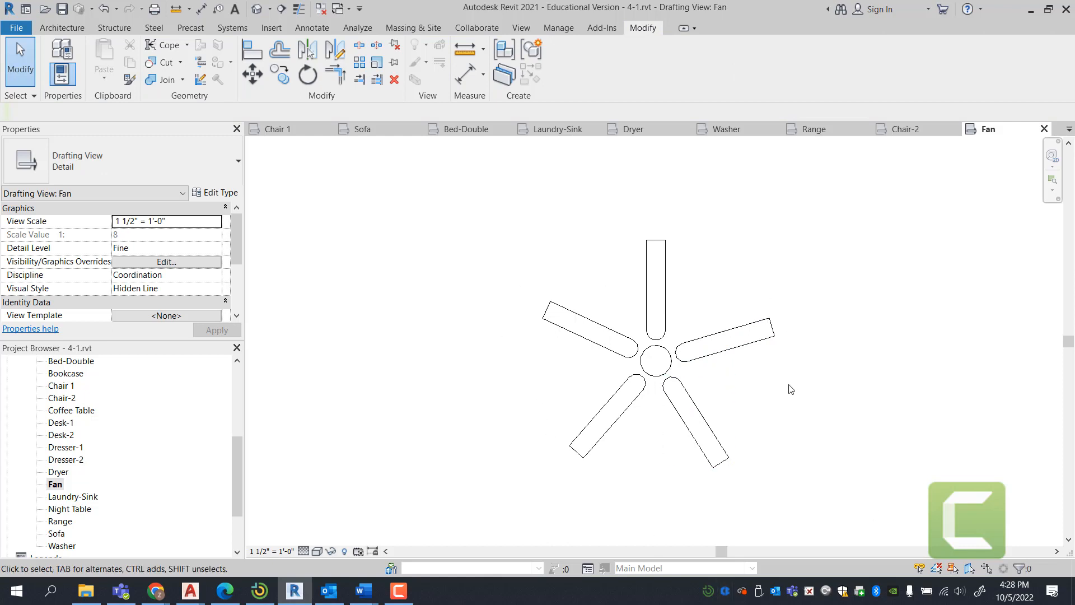
{"action": "mouse_move", "coordinate": [583, 278]}
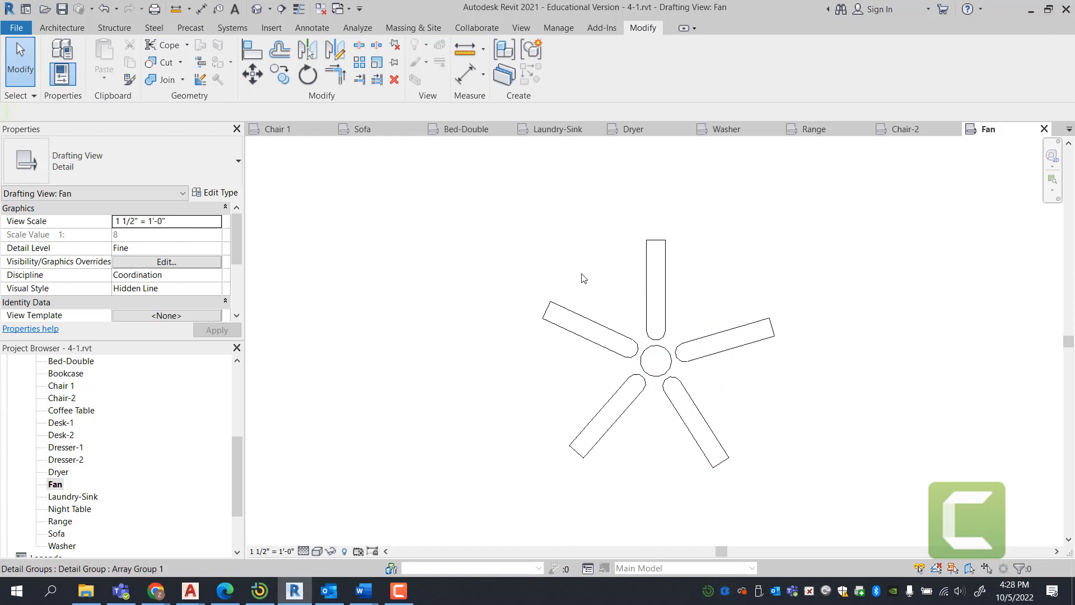